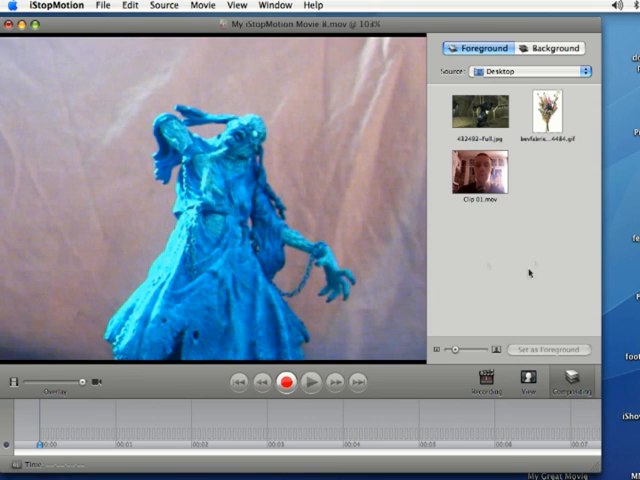
{"action": "mouse_move", "coordinate": [536, 264]}
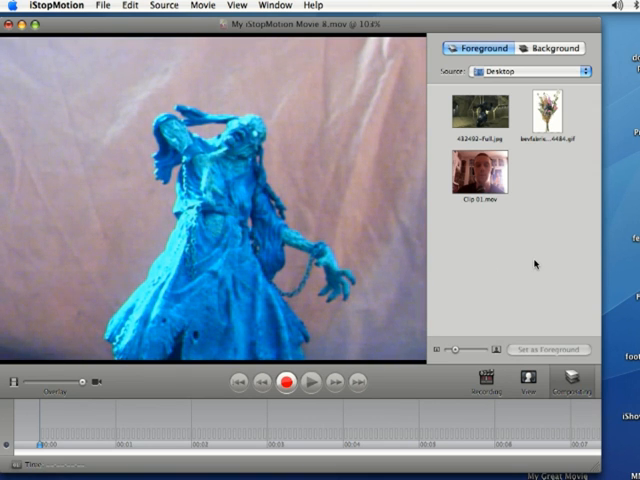
{"action": "mouse_move", "coordinate": [400, 264]}
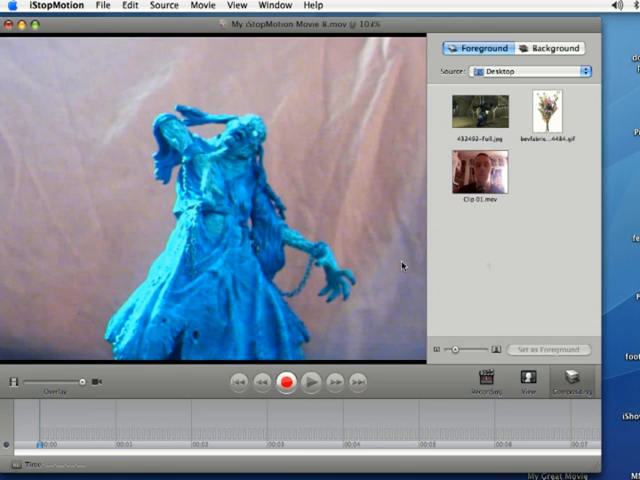
{"action": "mouse_move", "coordinate": [204, 230]}
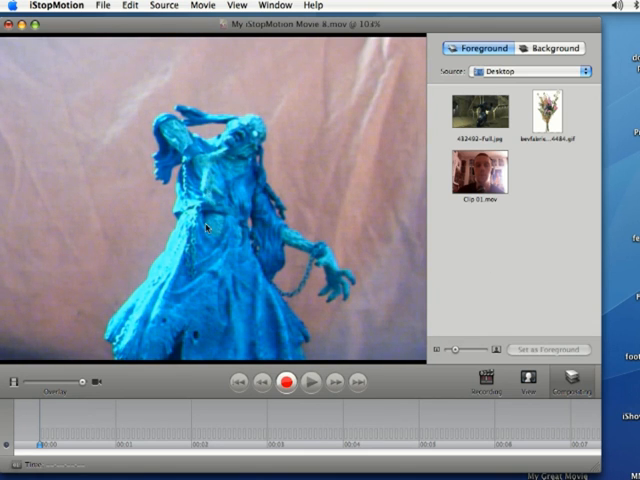
{"action": "mouse_move", "coordinate": [120, 68]}
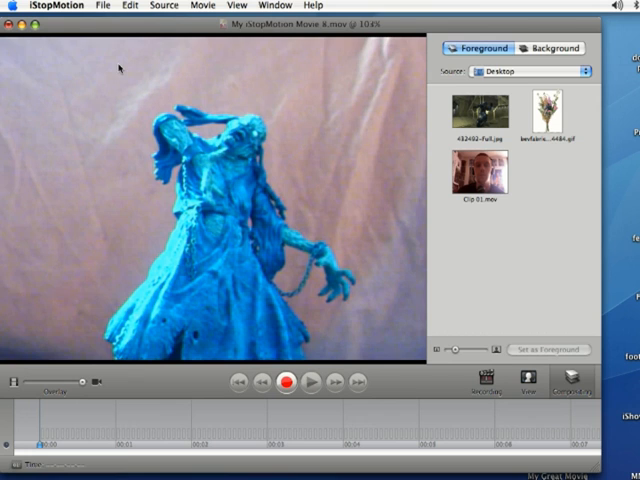
{"action": "mouse_move", "coordinate": [366, 160]}
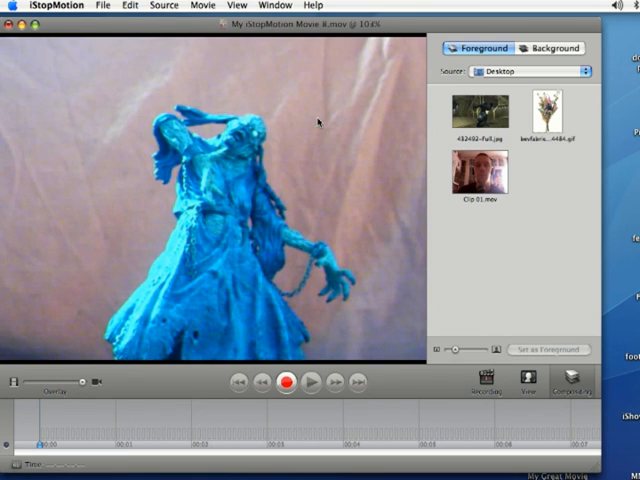
{"action": "mouse_move", "coordinate": [224, 182]}
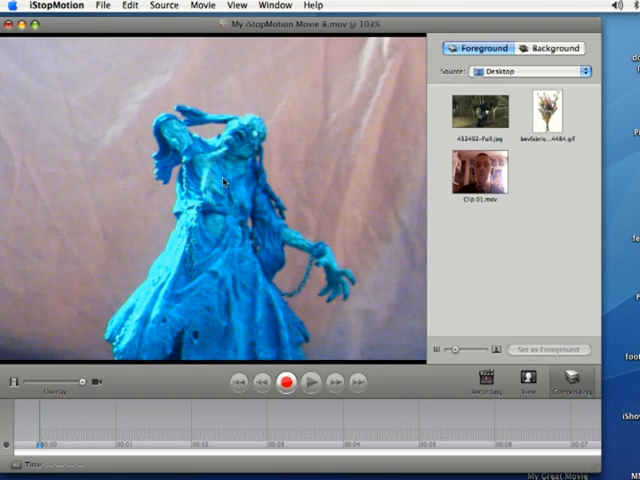
{"action": "mouse_move", "coordinate": [124, 170]}
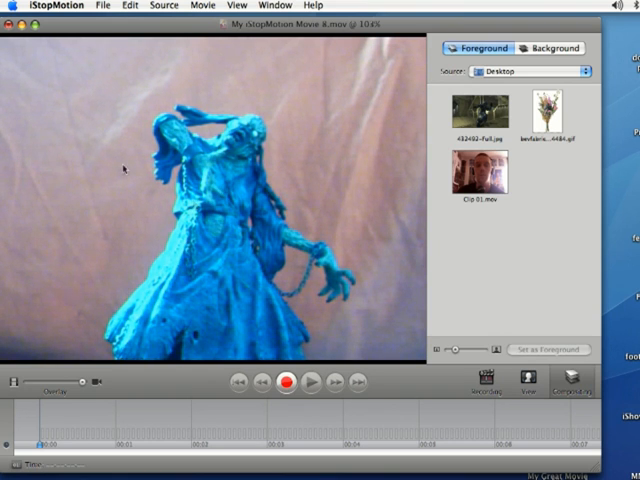
{"action": "mouse_move", "coordinate": [268, 240]}
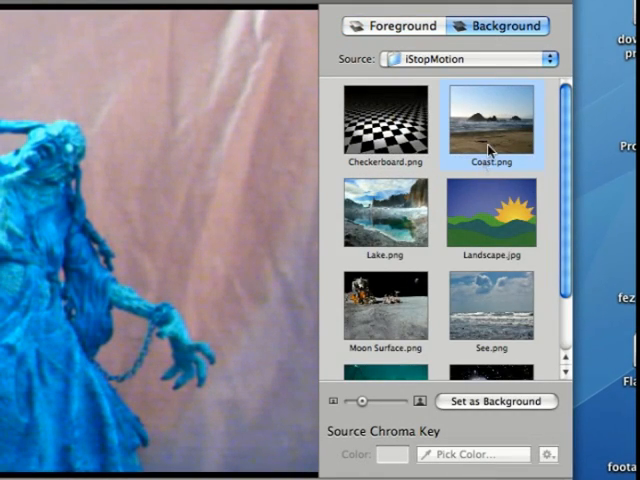
{"action": "mouse_move", "coordinate": [496, 138]}
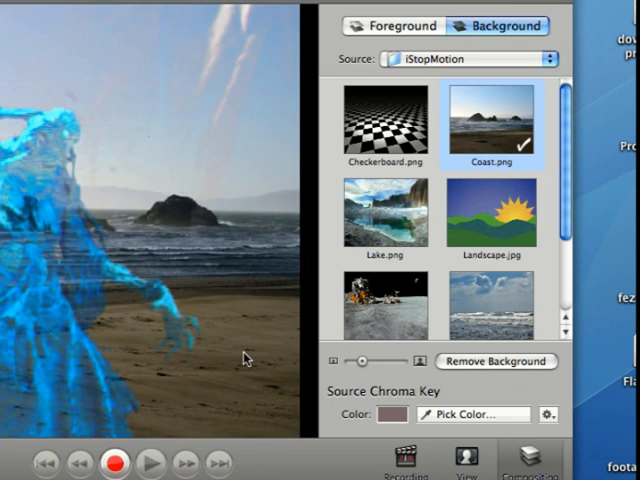
{"action": "mouse_move", "coordinate": [452, 418]}
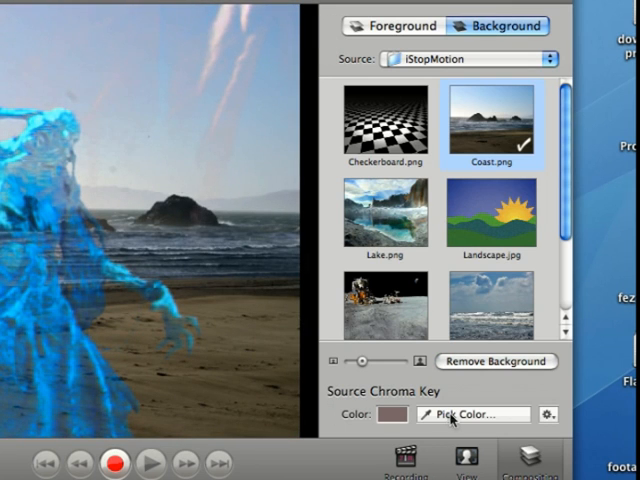
Sample the pinkish backdrop colour with Pick Color so the figure sits over the Coast beach.
{"action": "left_click", "coordinate": [472, 414]}
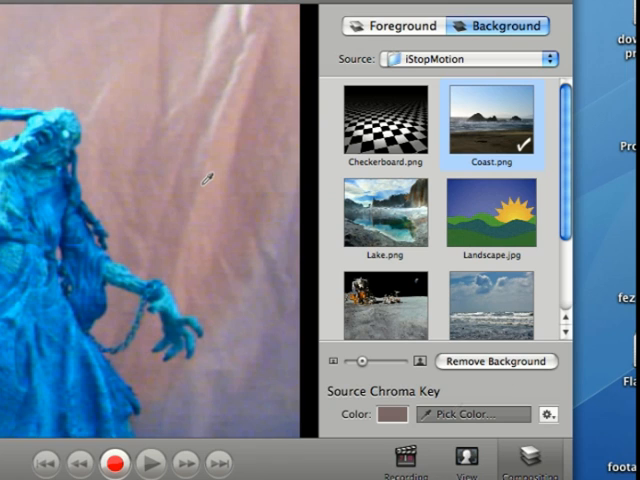
{"action": "mouse_move", "coordinate": [200, 190]}
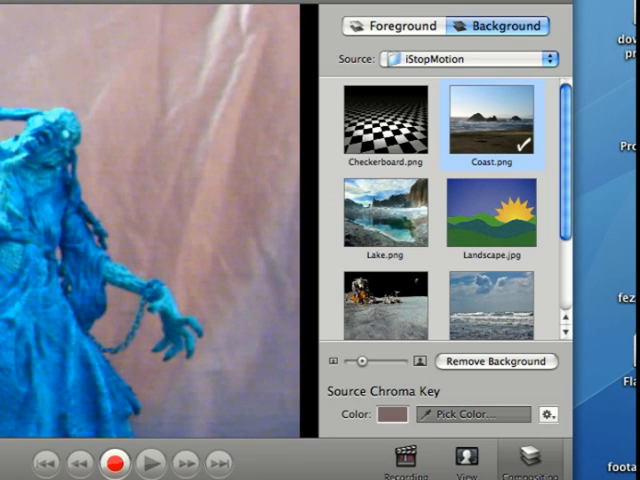
{"action": "mouse_move", "coordinate": [182, 48]}
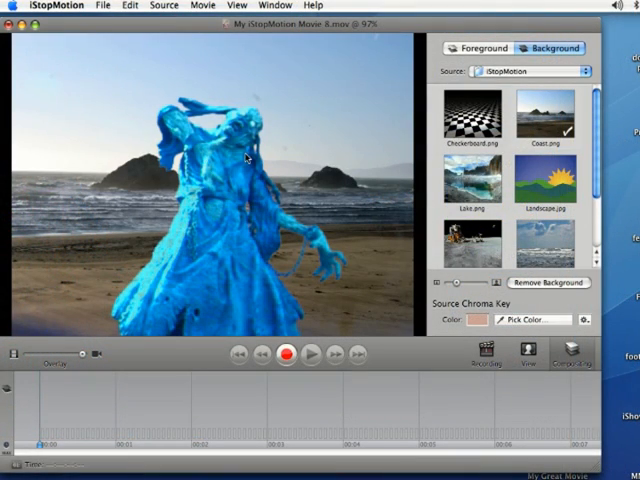
{"action": "mouse_move", "coordinate": [290, 126]}
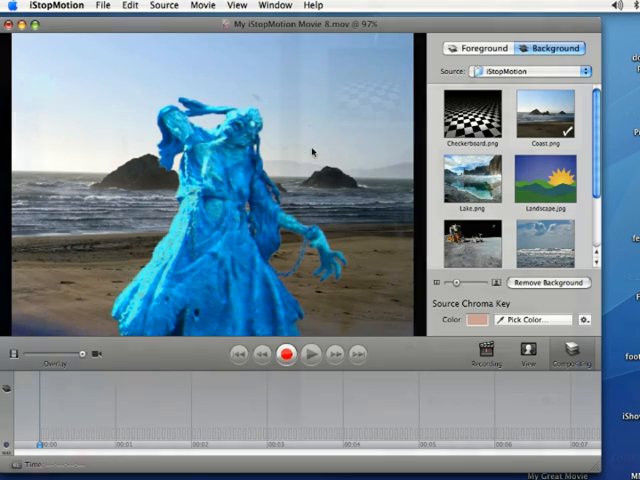
{"action": "left_click", "coordinate": [548, 400]}
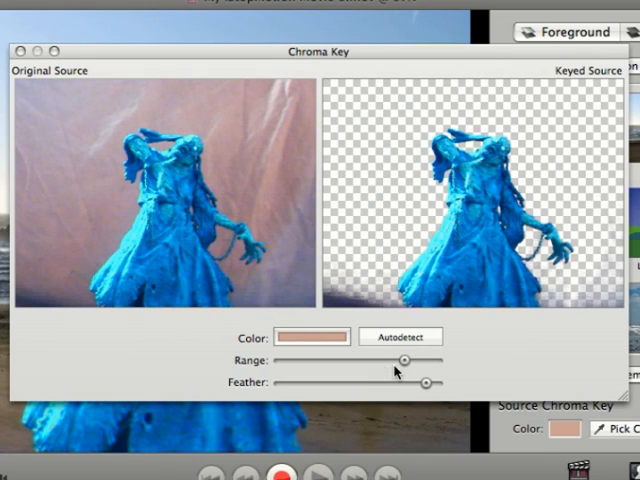
Fine-tune the chroma key Range slider until the backdrop clears around the figure.
{"action": "left_click_drag", "start_coordinate": [404, 360], "coordinate": [370, 360]}
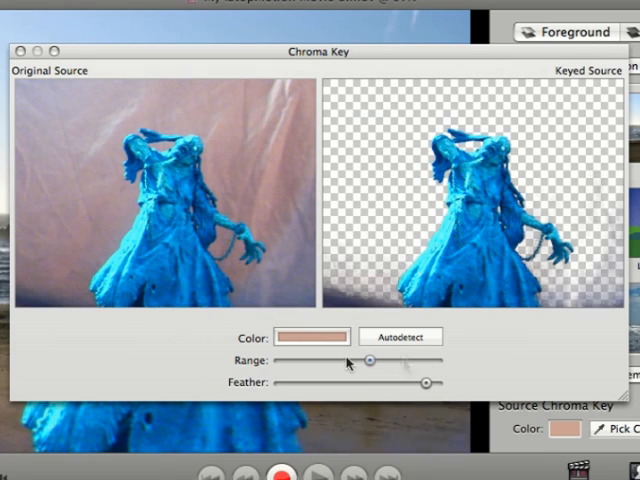
{"action": "left_click_drag", "start_coordinate": [366, 360], "coordinate": [382, 360]}
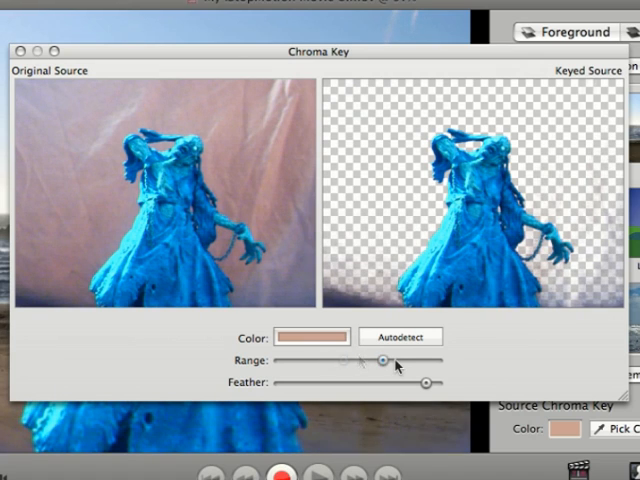
{"action": "left_click_drag", "start_coordinate": [384, 360], "coordinate": [348, 360]}
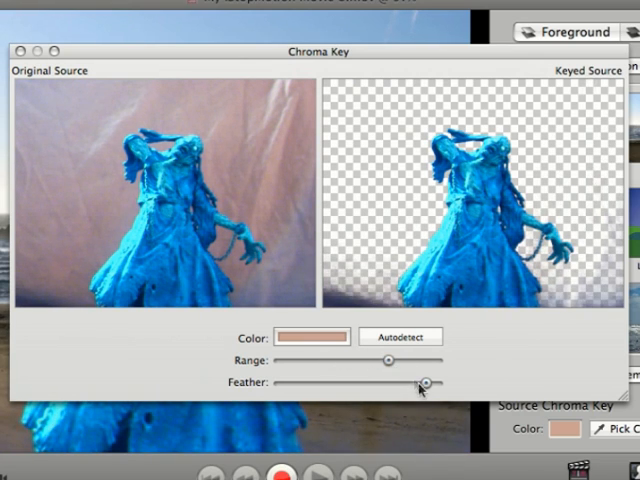
Adjust the Feather slider to soften the figure's keyed edges cleanly.
{"action": "left_click_drag", "start_coordinate": [428, 380], "coordinate": [372, 380]}
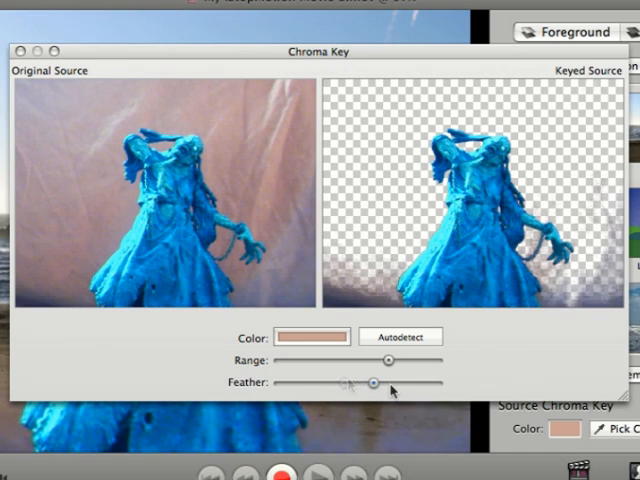
{"action": "left_click_drag", "start_coordinate": [370, 382], "coordinate": [420, 382]}
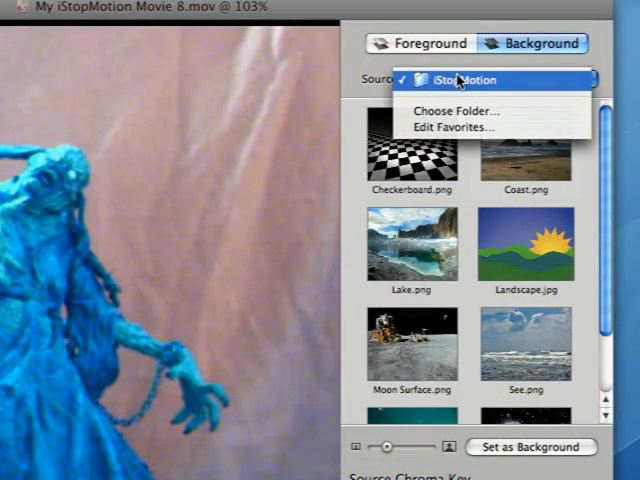
Choose Folder… from the Background Source pop-up and browse the Movies folder.
{"action": "left_click", "coordinate": [456, 112]}
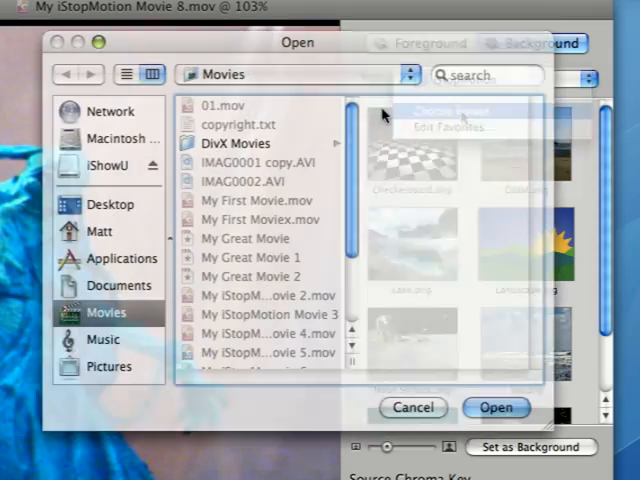
{"action": "scroll", "scroll_direction": "down", "scroll_amount": 3}
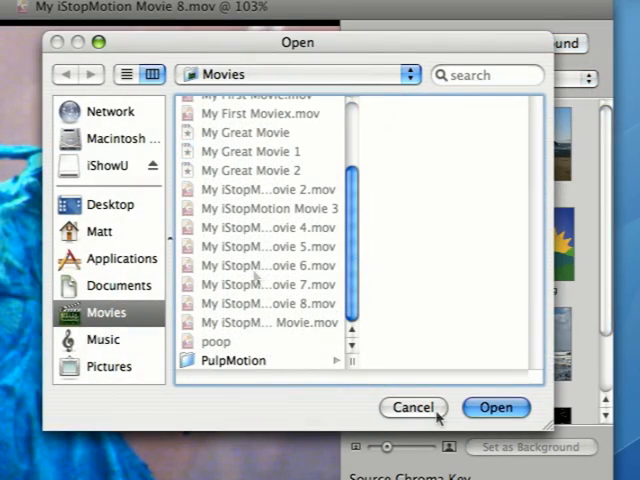